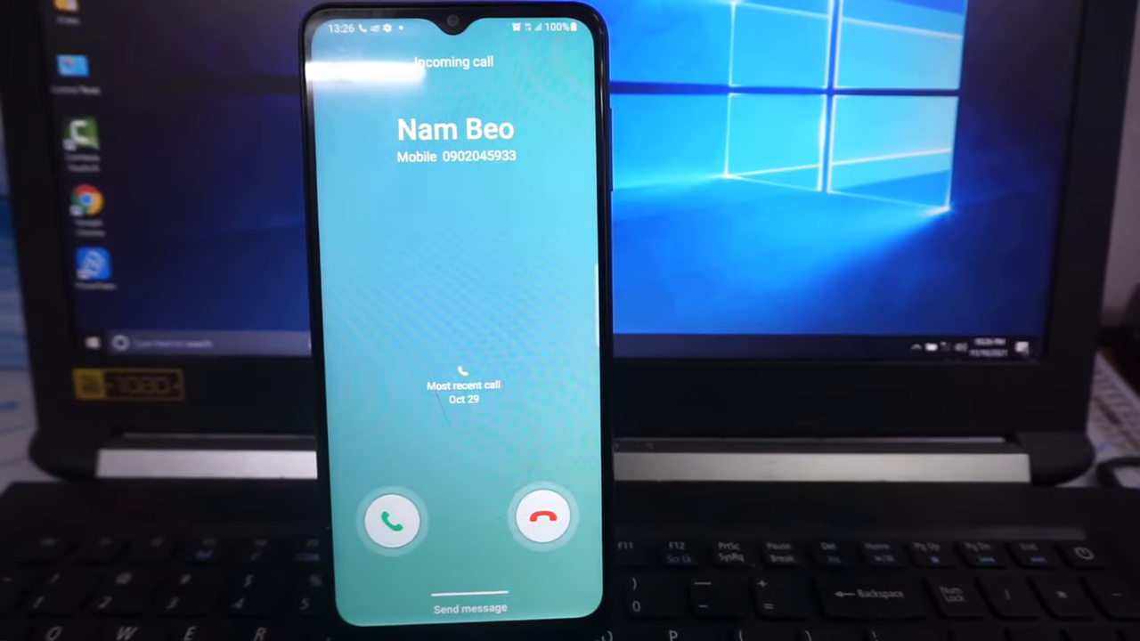
- Decline the incoming call and reach the Voice Recorder listing in the Play Store
click(392, 516)
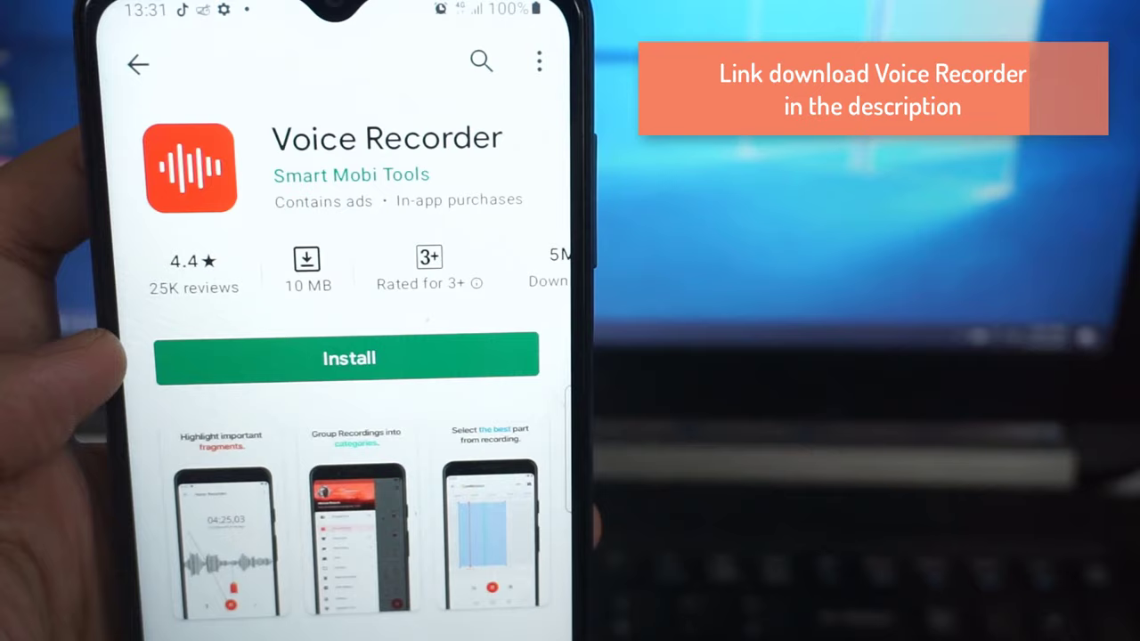
- Install Voice Recorder by Smart Mobi Tools from its Play Store page
click(349, 357)
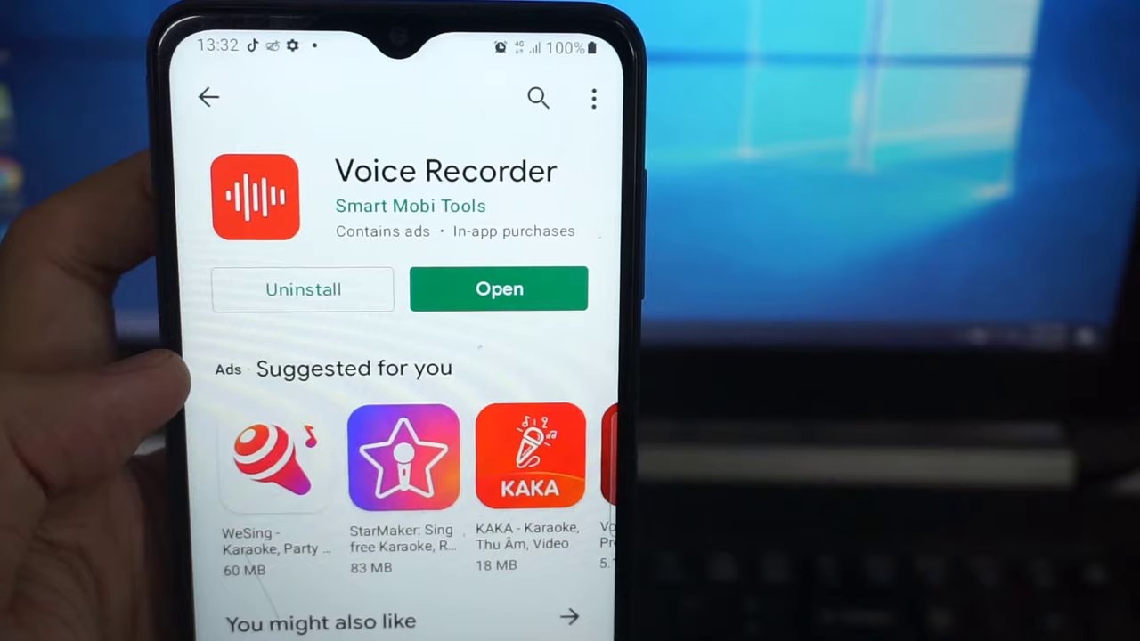
- Launch Voice Recorder, continue past the welcome screen and allow microphone use while in the app
click(499, 289)
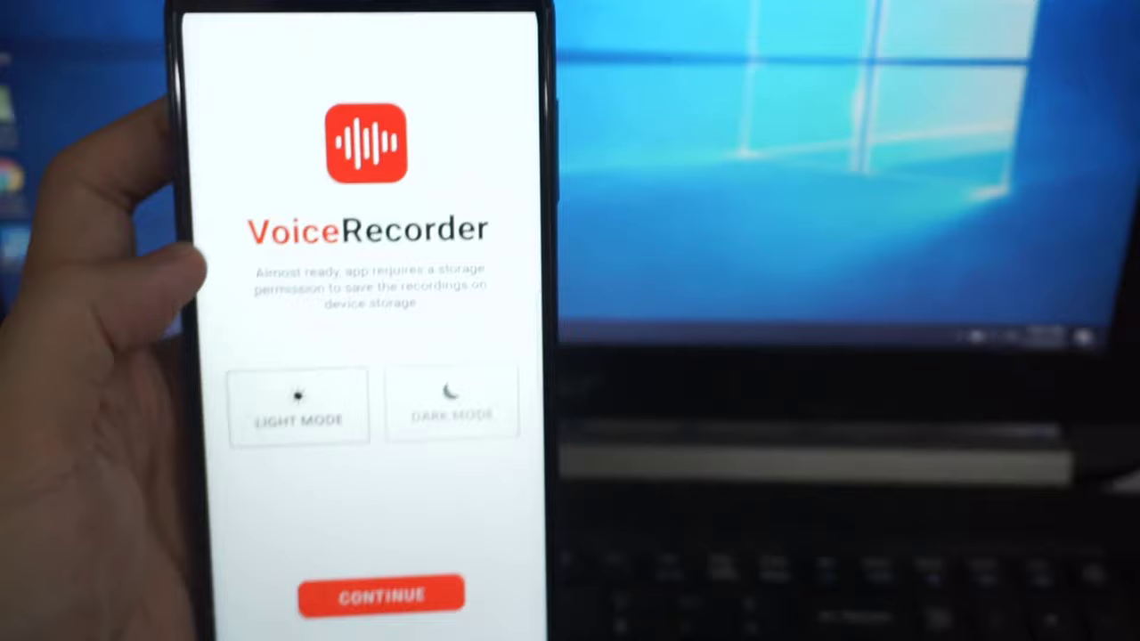
click(381, 595)
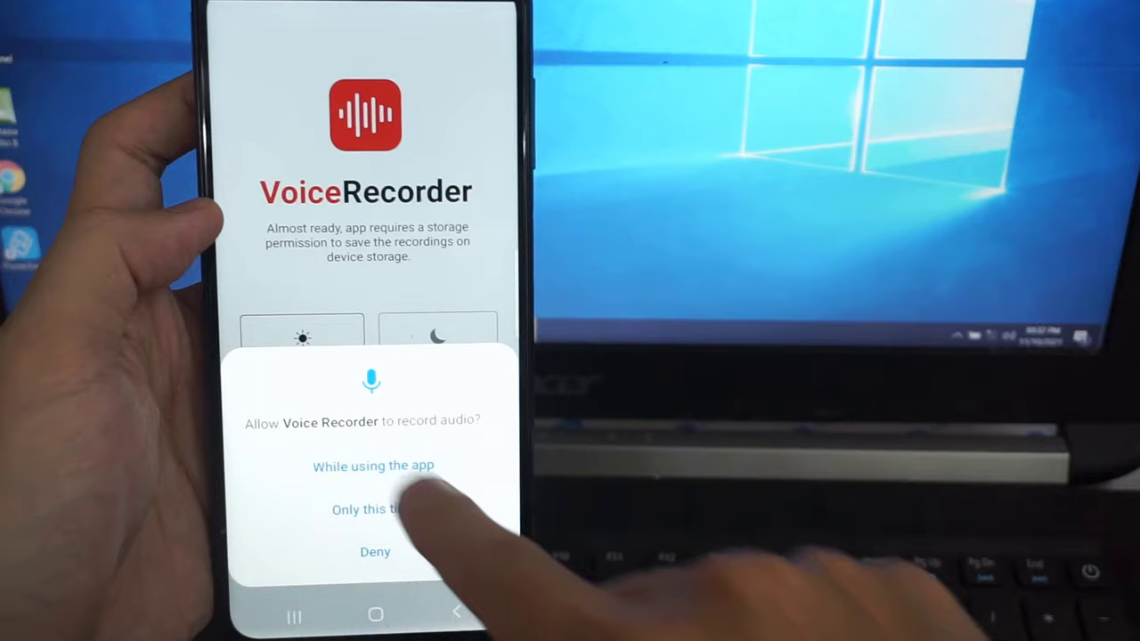
click(374, 465)
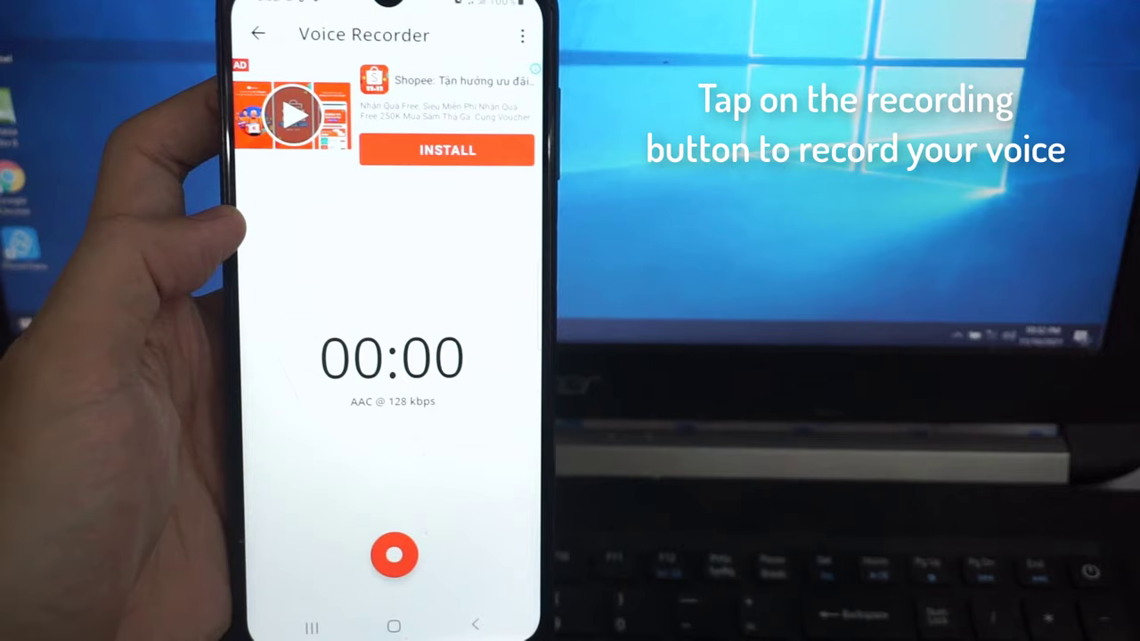
- Record an 11-second voice clip and stop it to reach the save screen
click(396, 556)
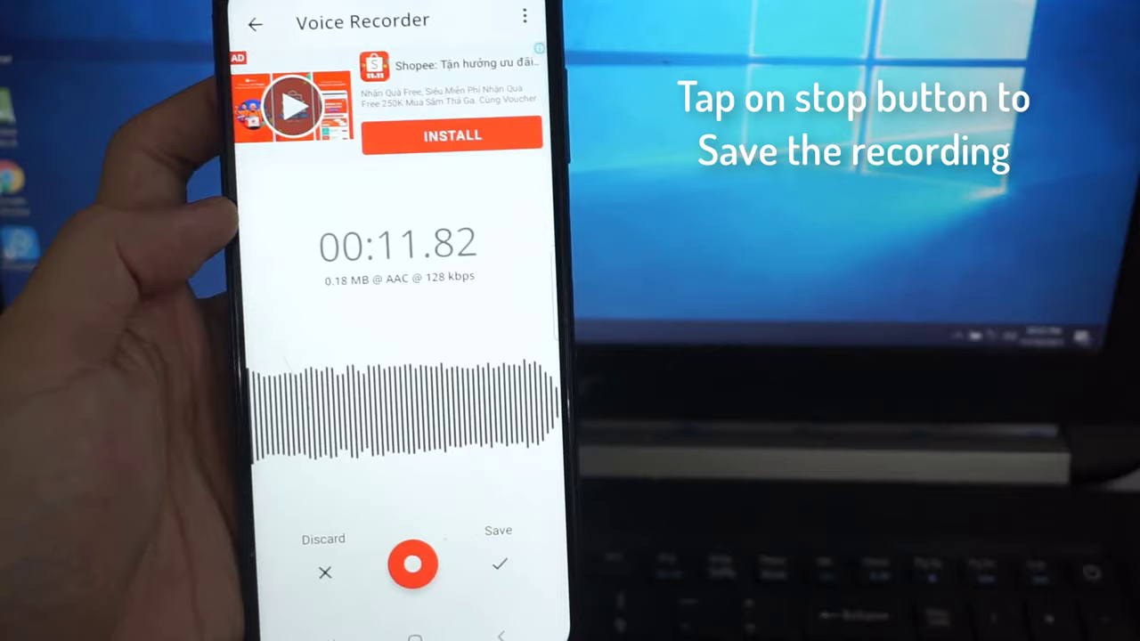
click(413, 563)
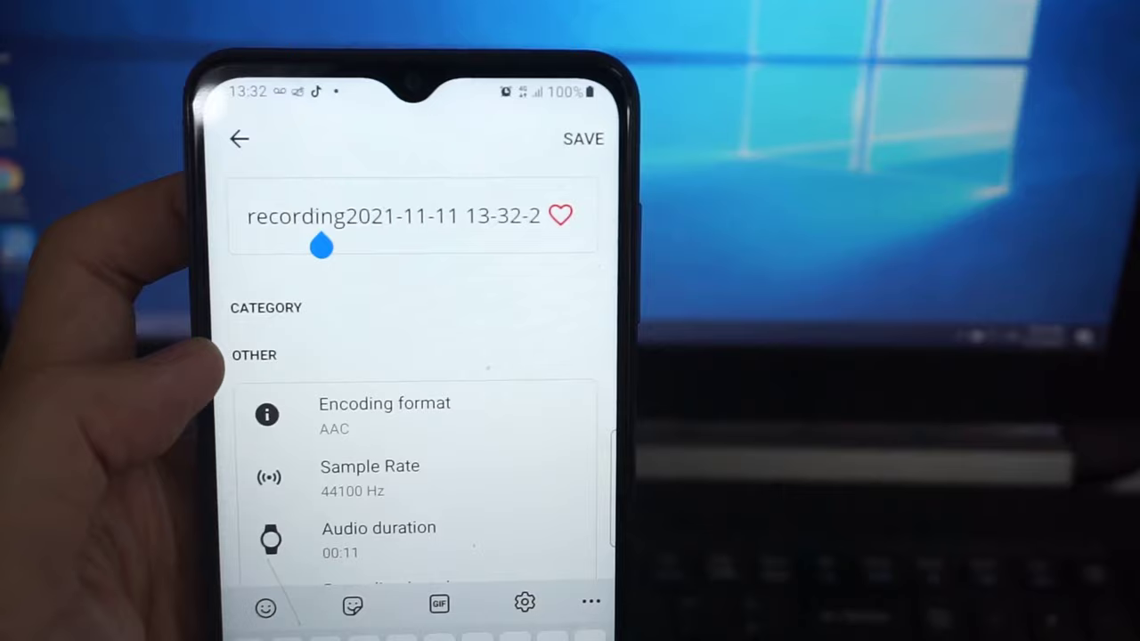
click(239, 139)
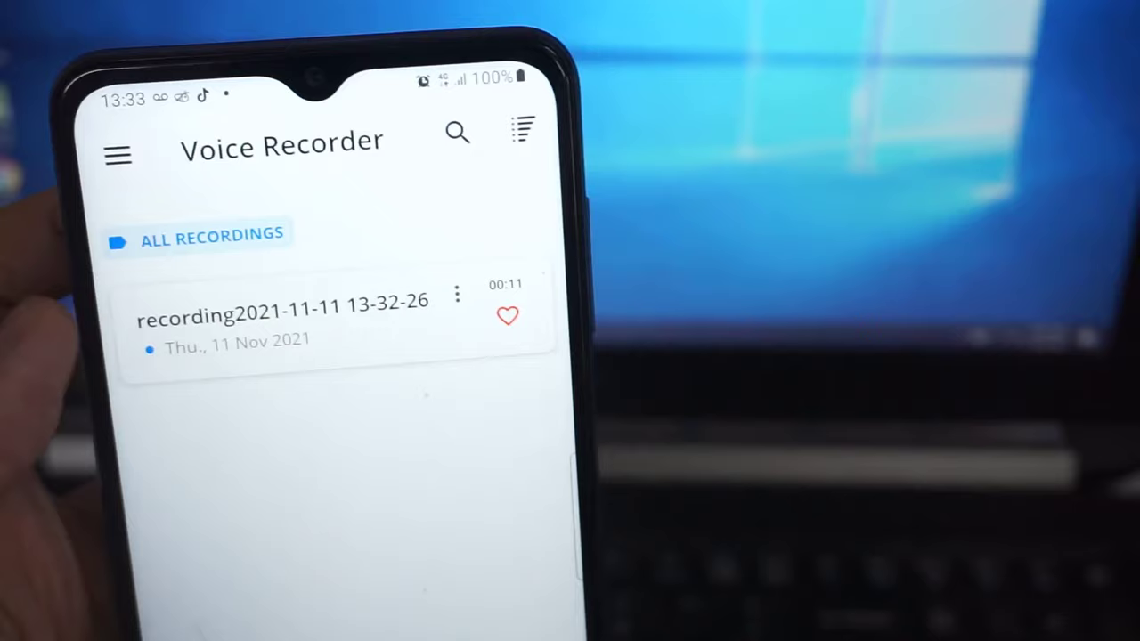
click(282, 315)
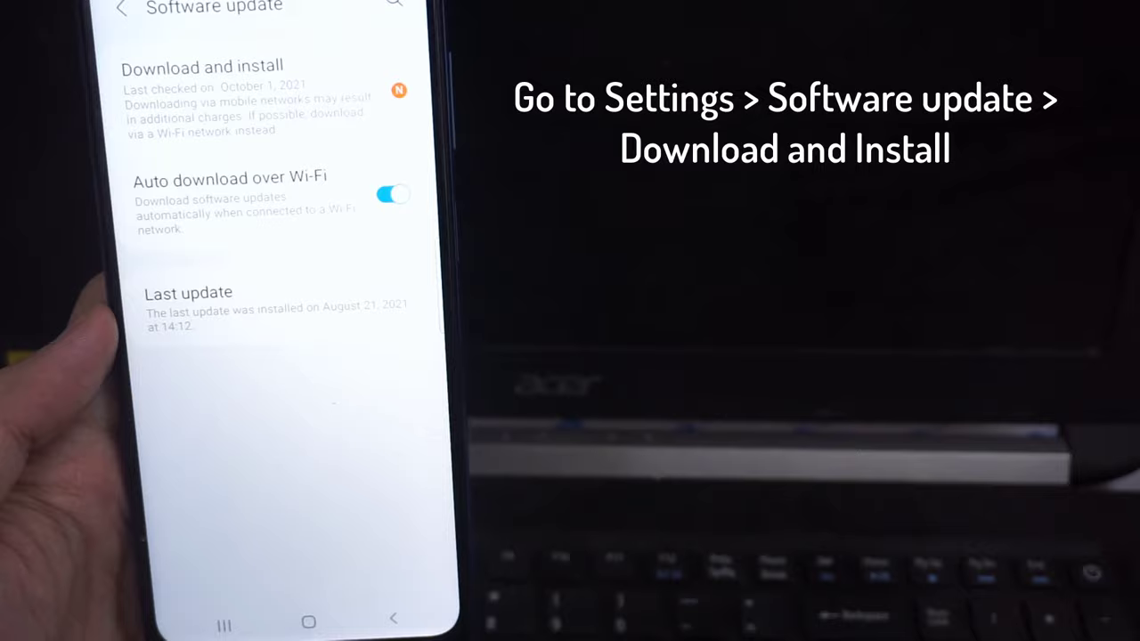
- Download the system software update and choose Install now
click(203, 66)
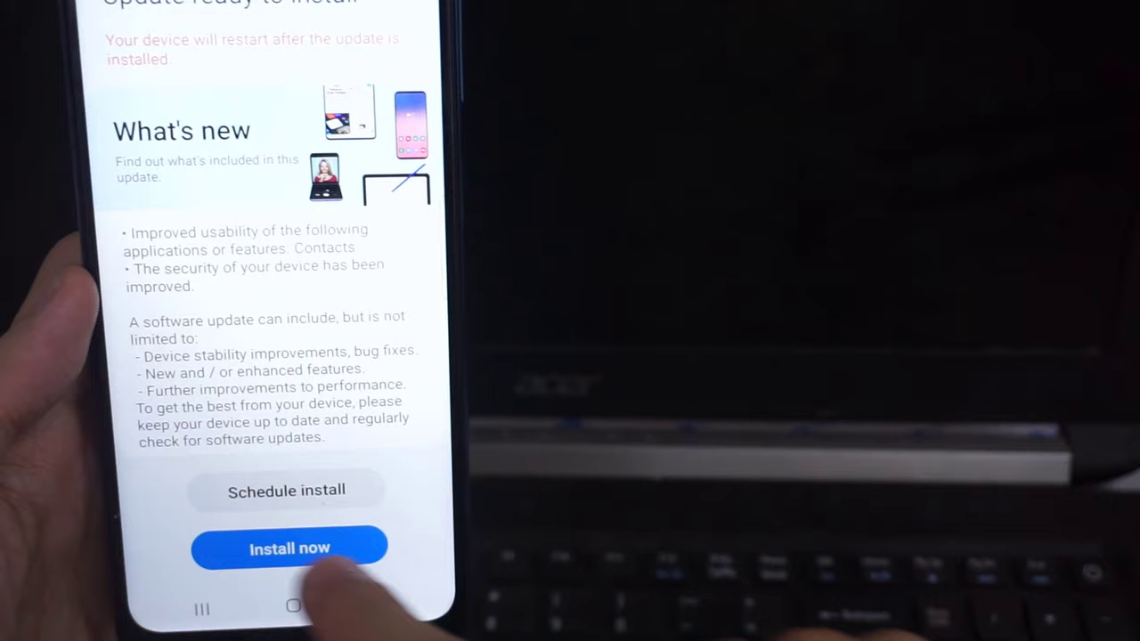
click(289, 549)
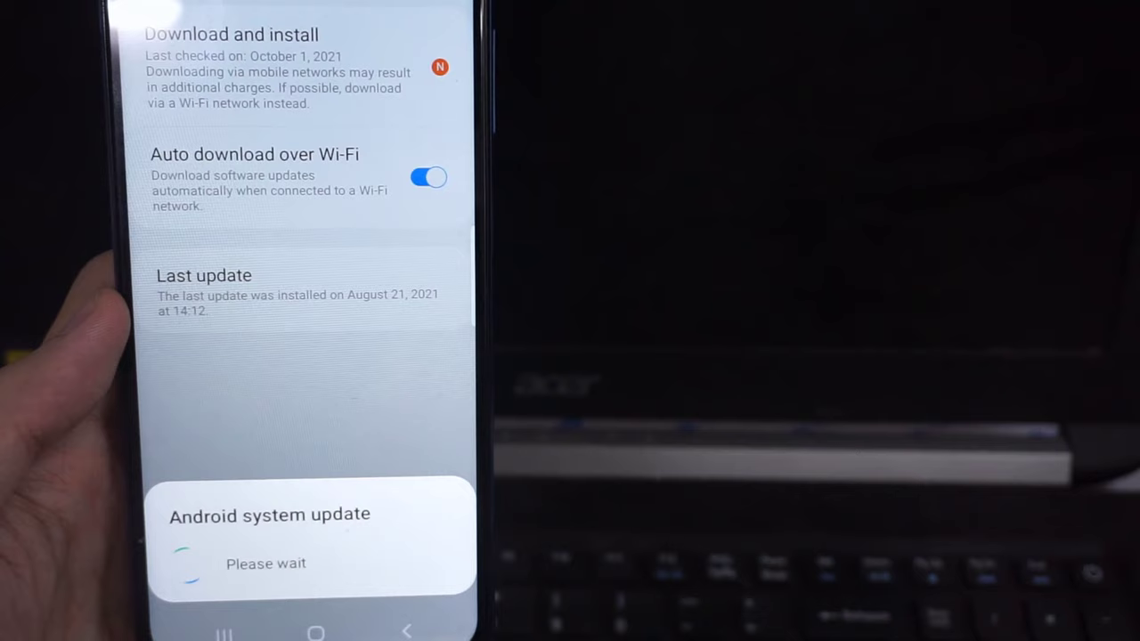